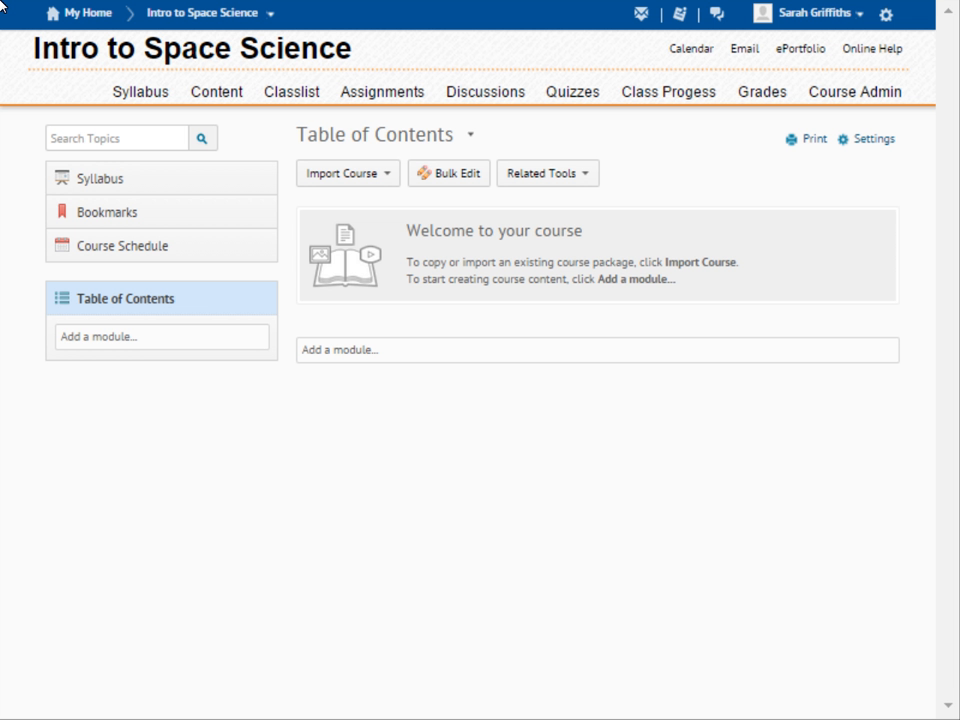
Step: Start an Import Course Package from the Table of Contents of Intro to Space Science
{"action": "left_click", "coordinate": [342, 172]}
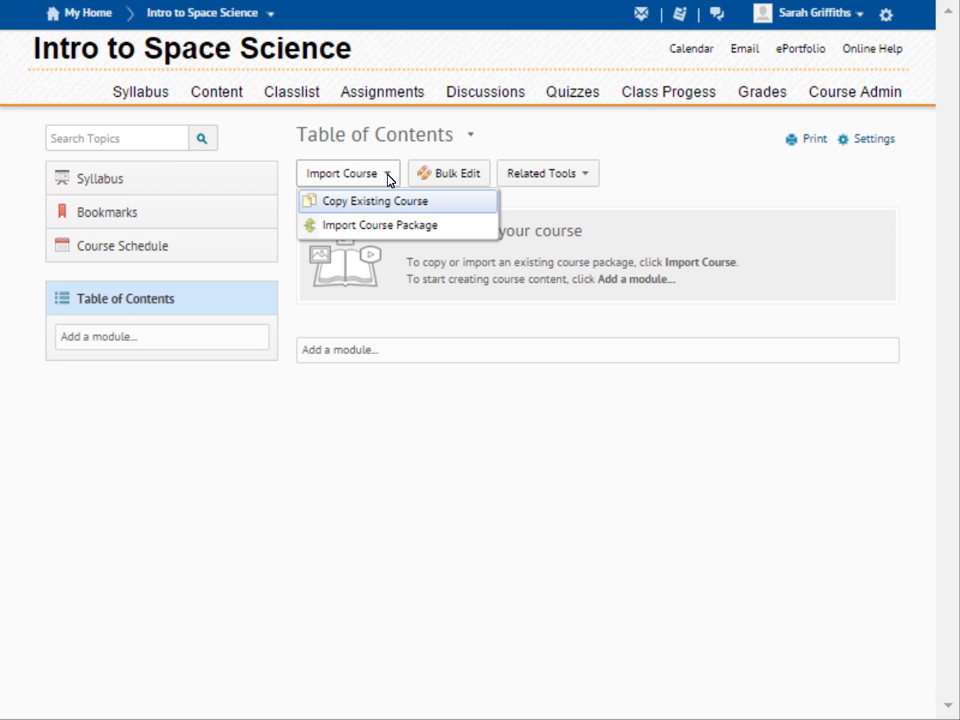
{"action": "mouse_move", "coordinate": [438, 224]}
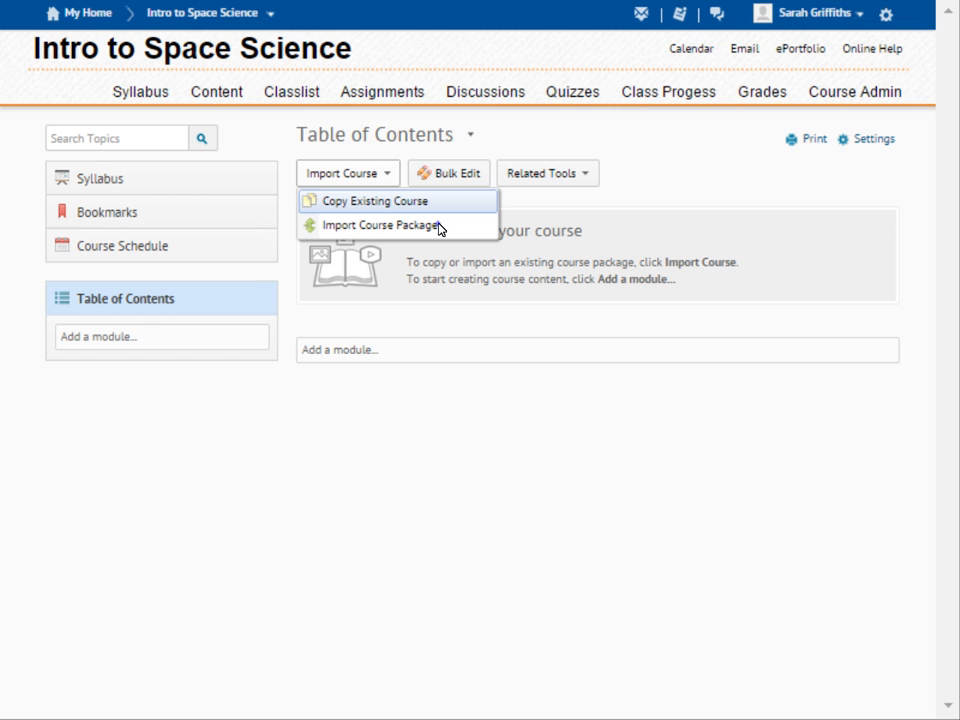
{"action": "left_click", "coordinate": [382, 224]}
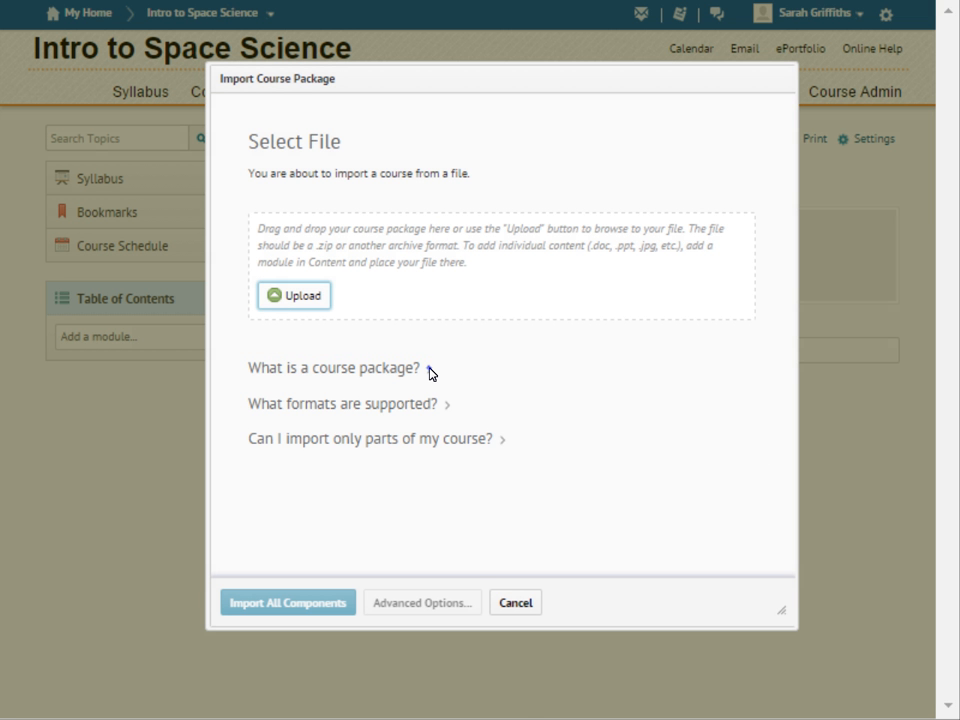
Step: Expand and collapse the 'What is a course package?' explanation before uploading Astronomy 101 revised.zip
{"action": "left_click", "coordinate": [336, 368]}
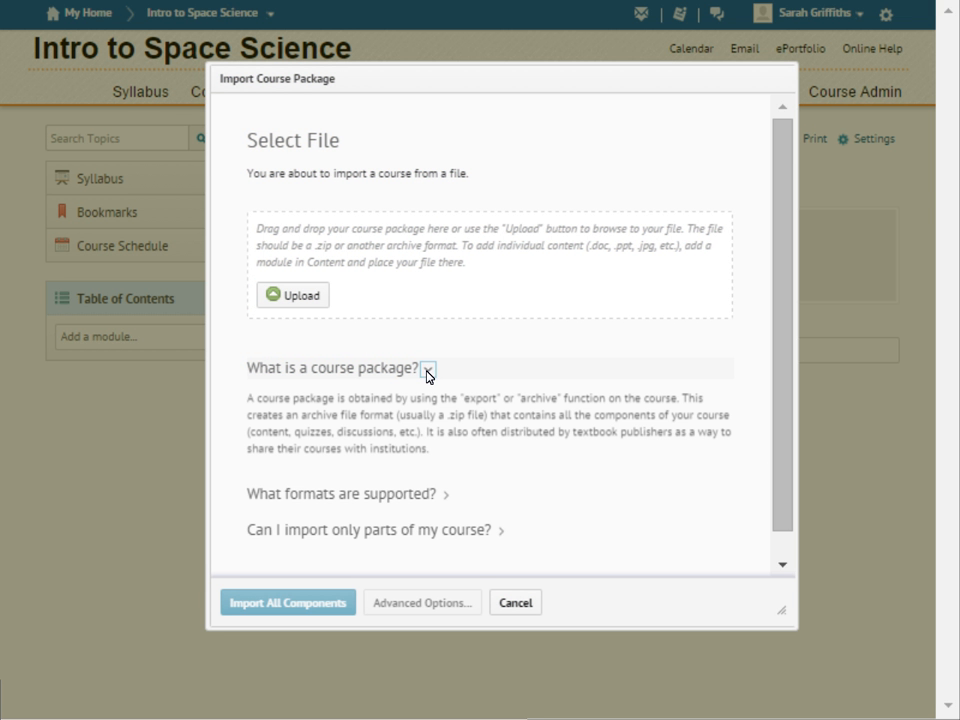
{"action": "left_click", "coordinate": [428, 368]}
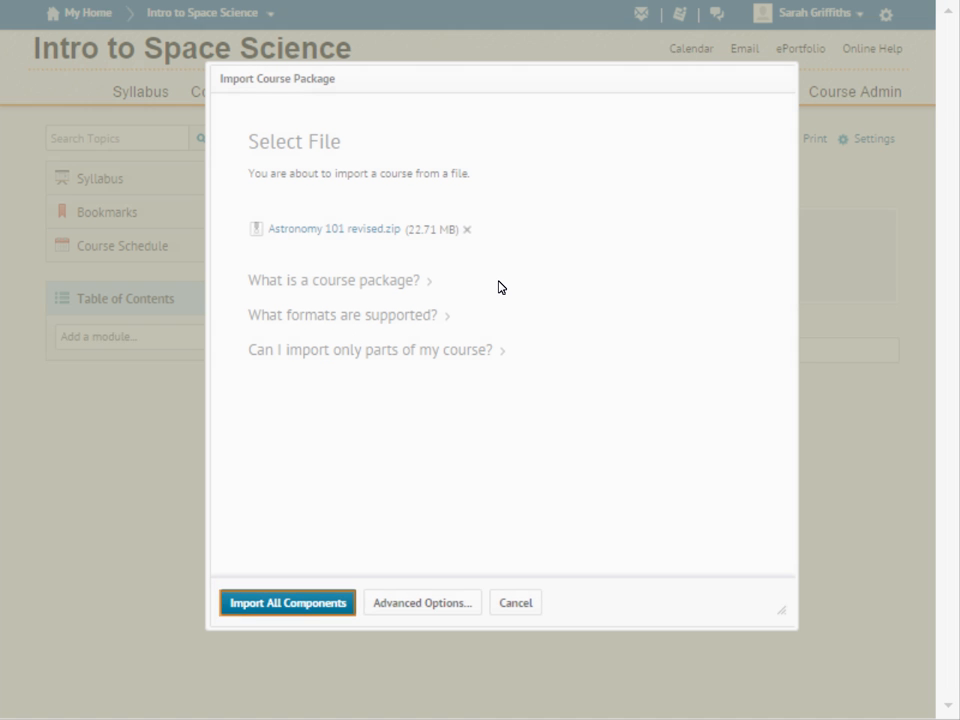
Step: Import all components of the package and view the resulting modules (Solar Interactions on Earth, Sunspots)
{"action": "left_click", "coordinate": [288, 602]}
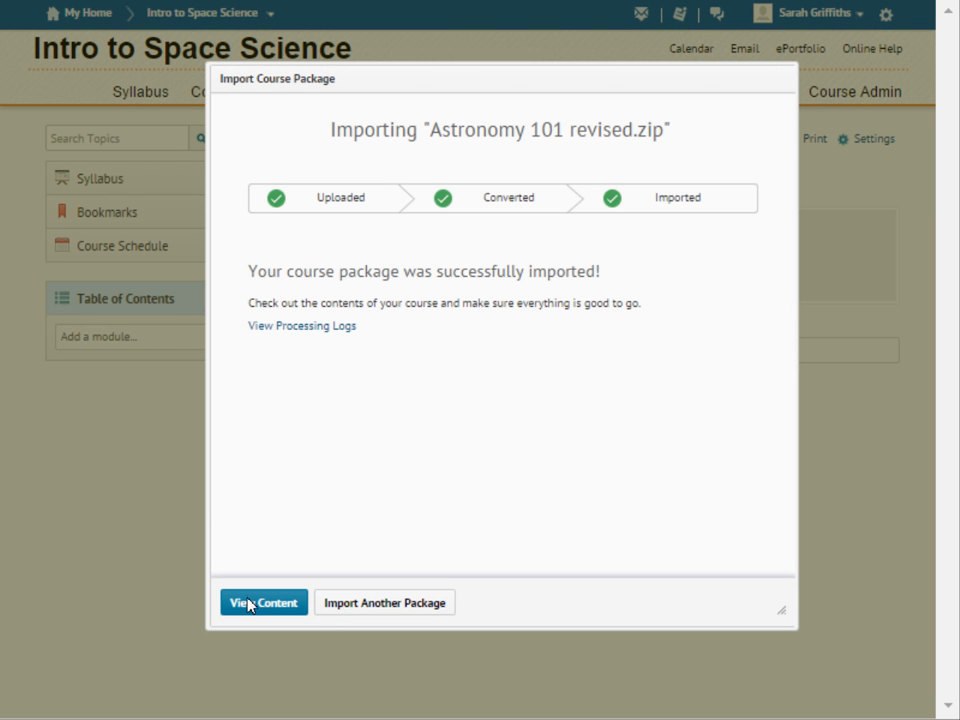
{"action": "left_click", "coordinate": [264, 602]}
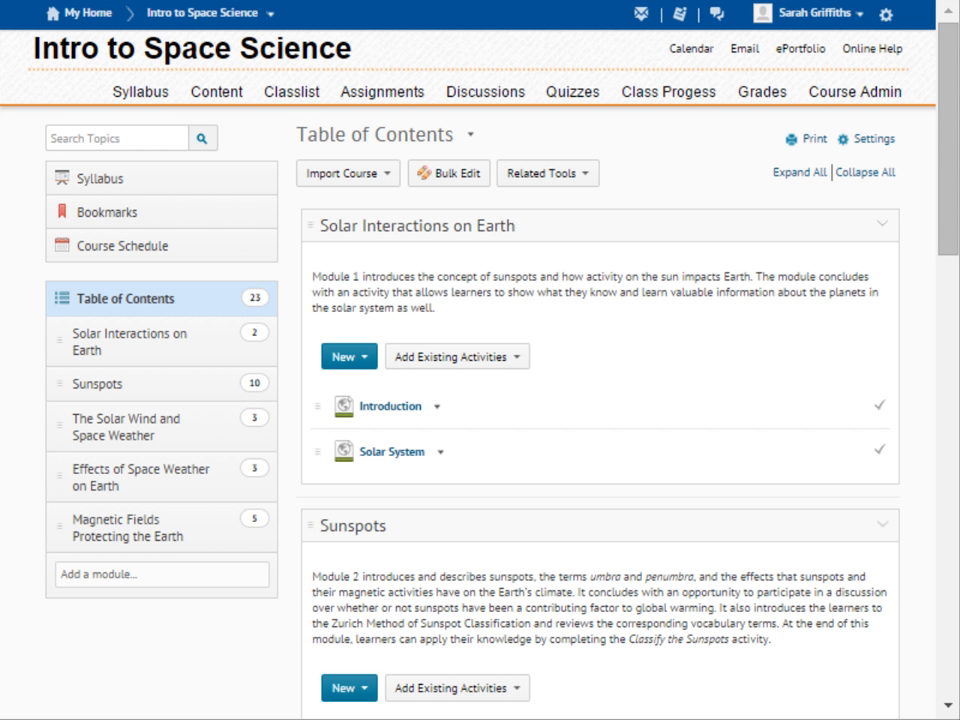